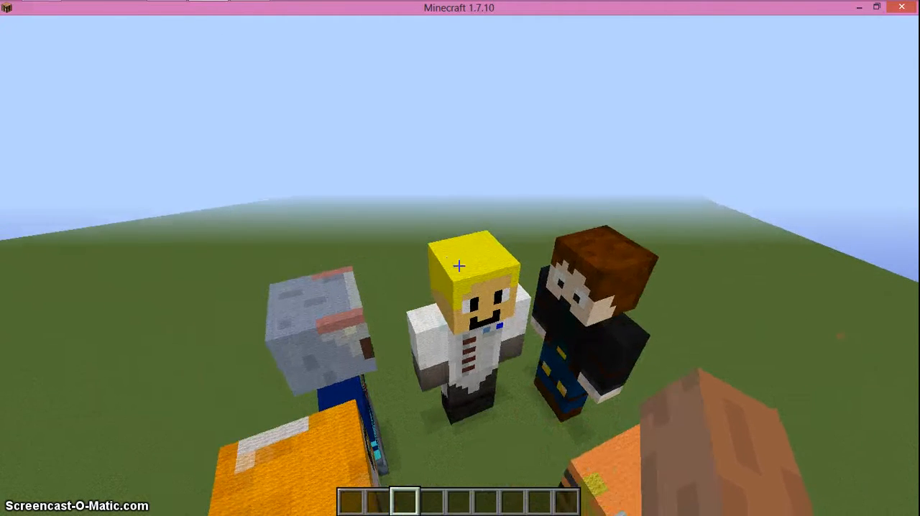
mouse_move(459, 265)
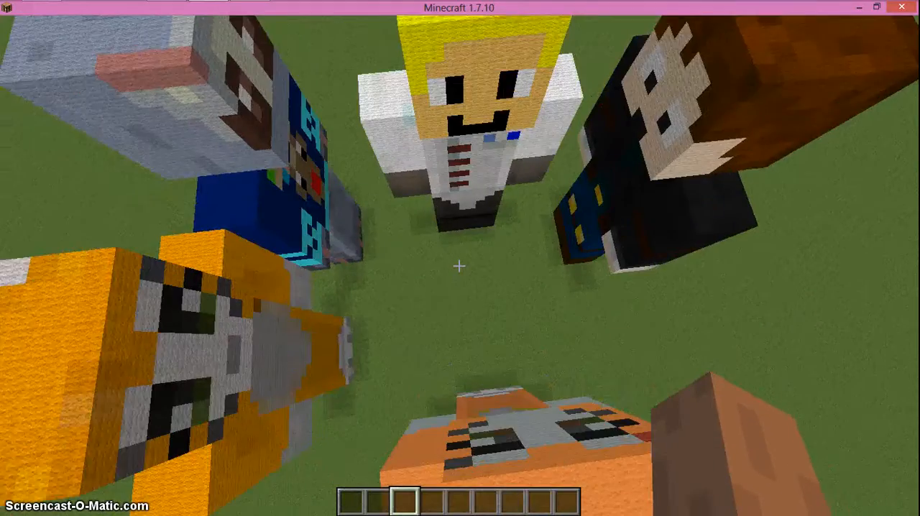
mouse_move(459, 265)
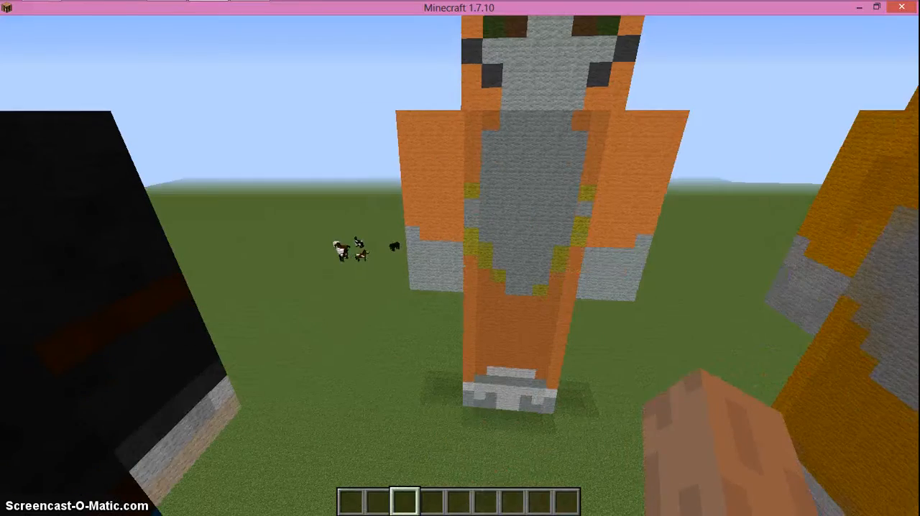
mouse_move(459, 266)
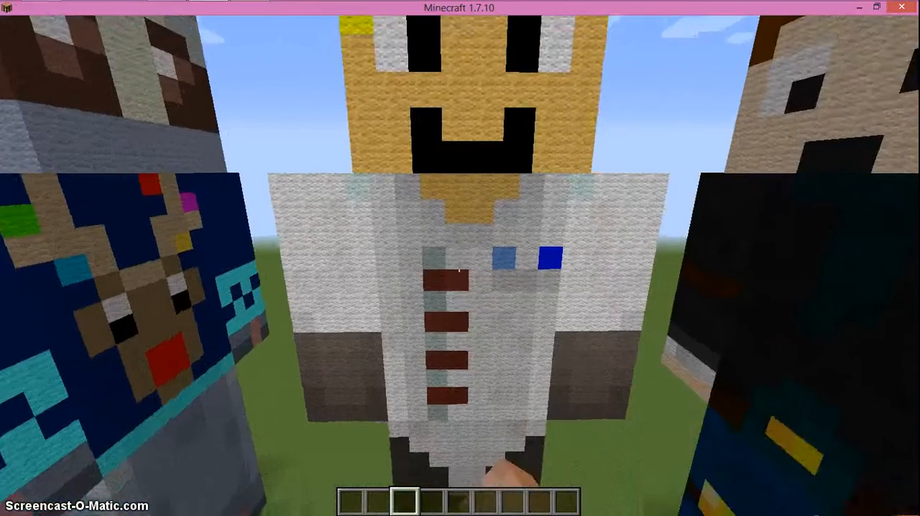
mouse_move(460, 258)
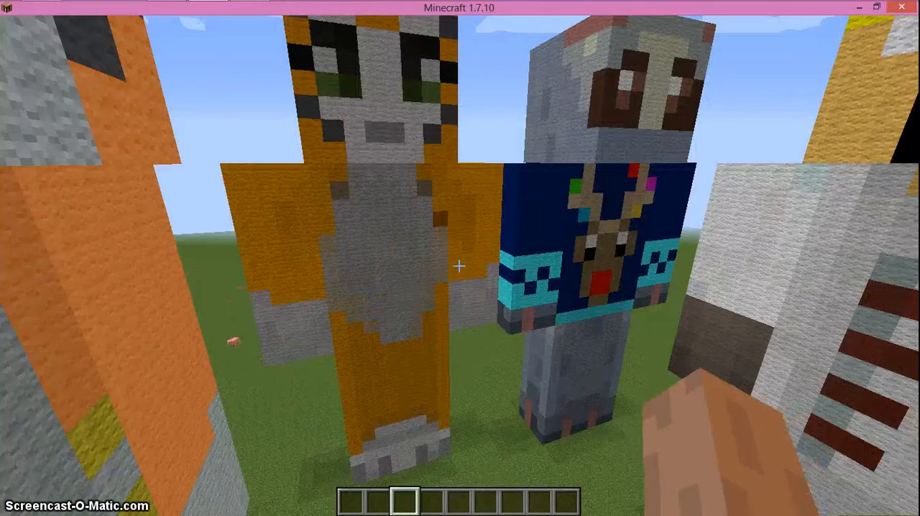
mouse_move(460, 266)
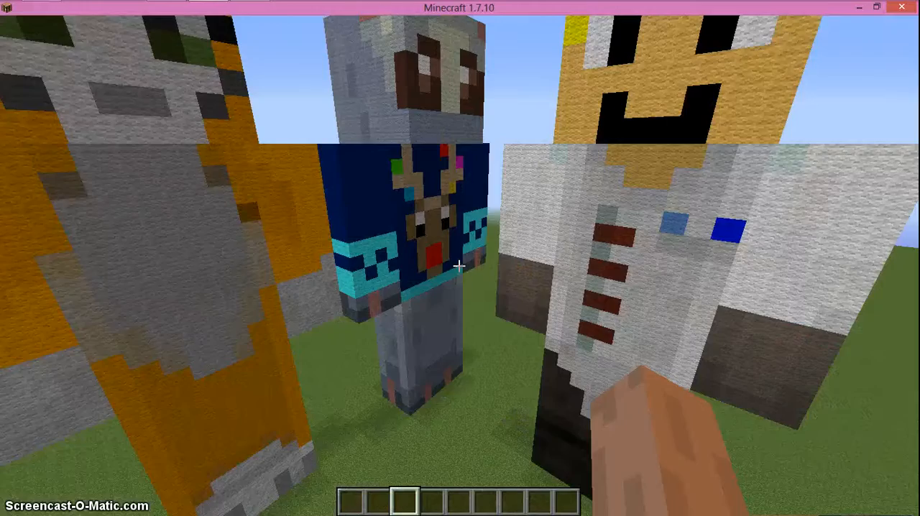